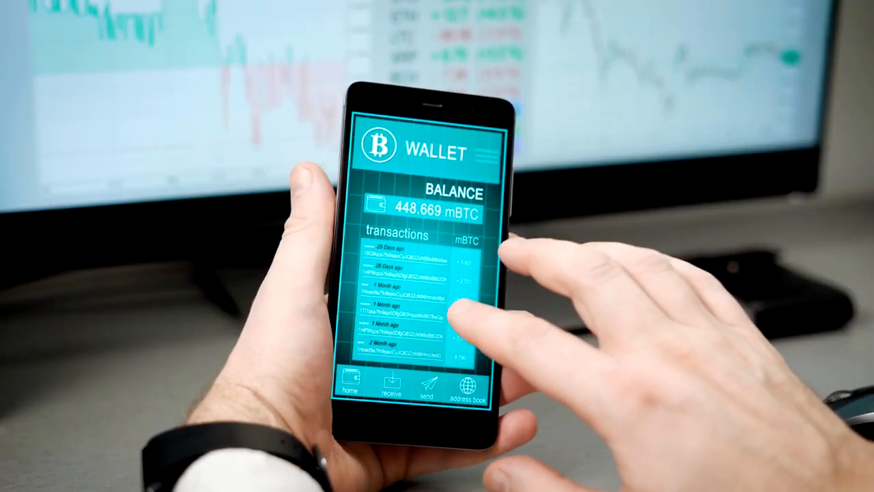
{"action": "left_click", "coordinate": [391, 389]}
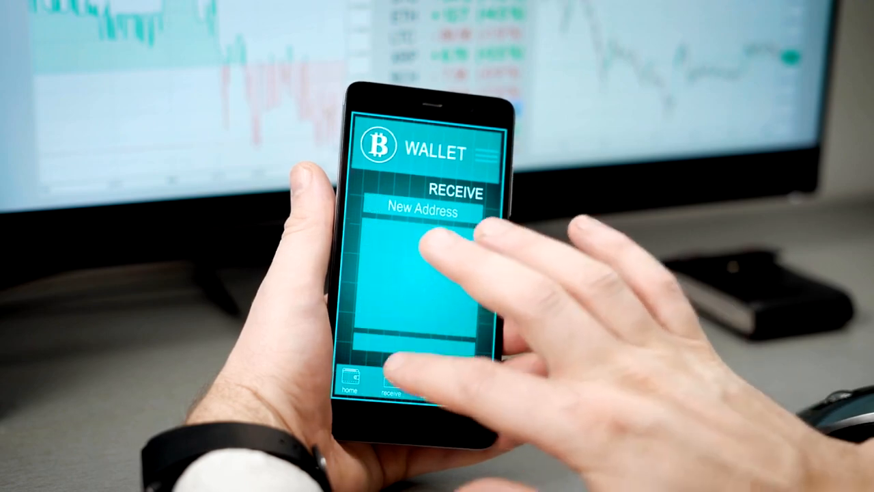